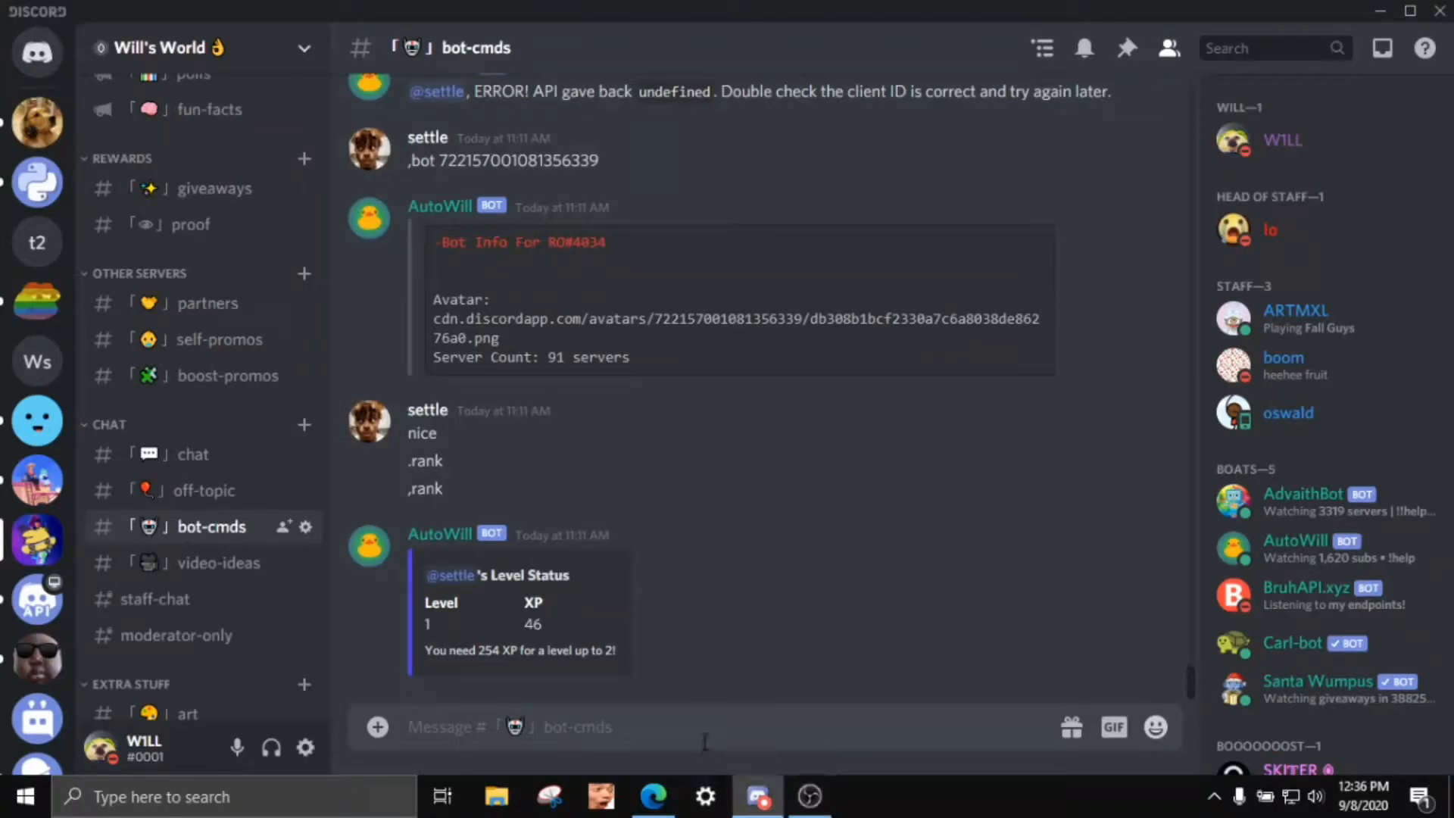
{"action": "mouse_move", "coordinate": [722, 703]}
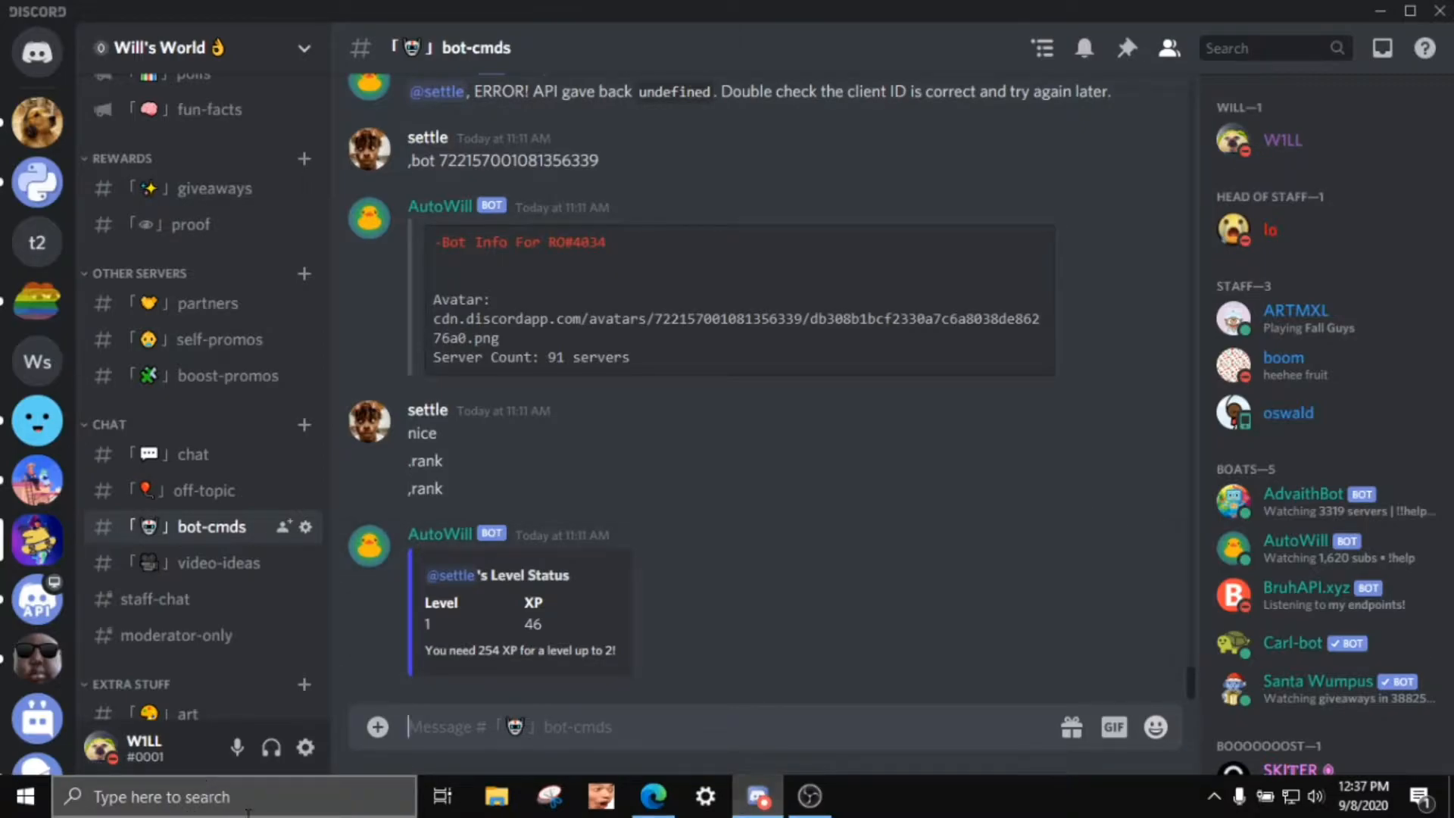
Search Windows for Notepad to bring up the long message with its text selected
{"action": "left_click", "coordinate": [231, 796]}
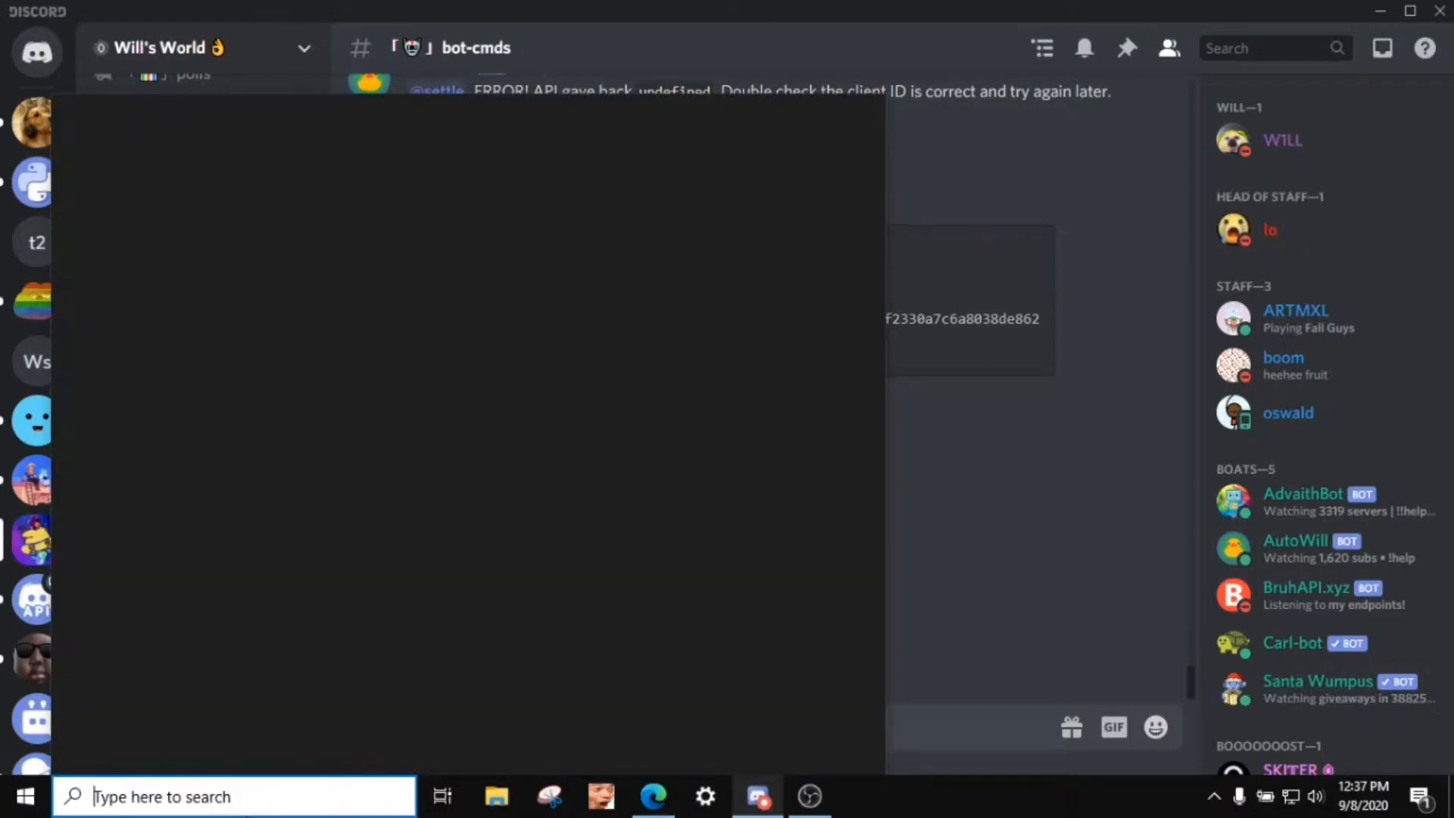
{"action": "type", "text": "not"}
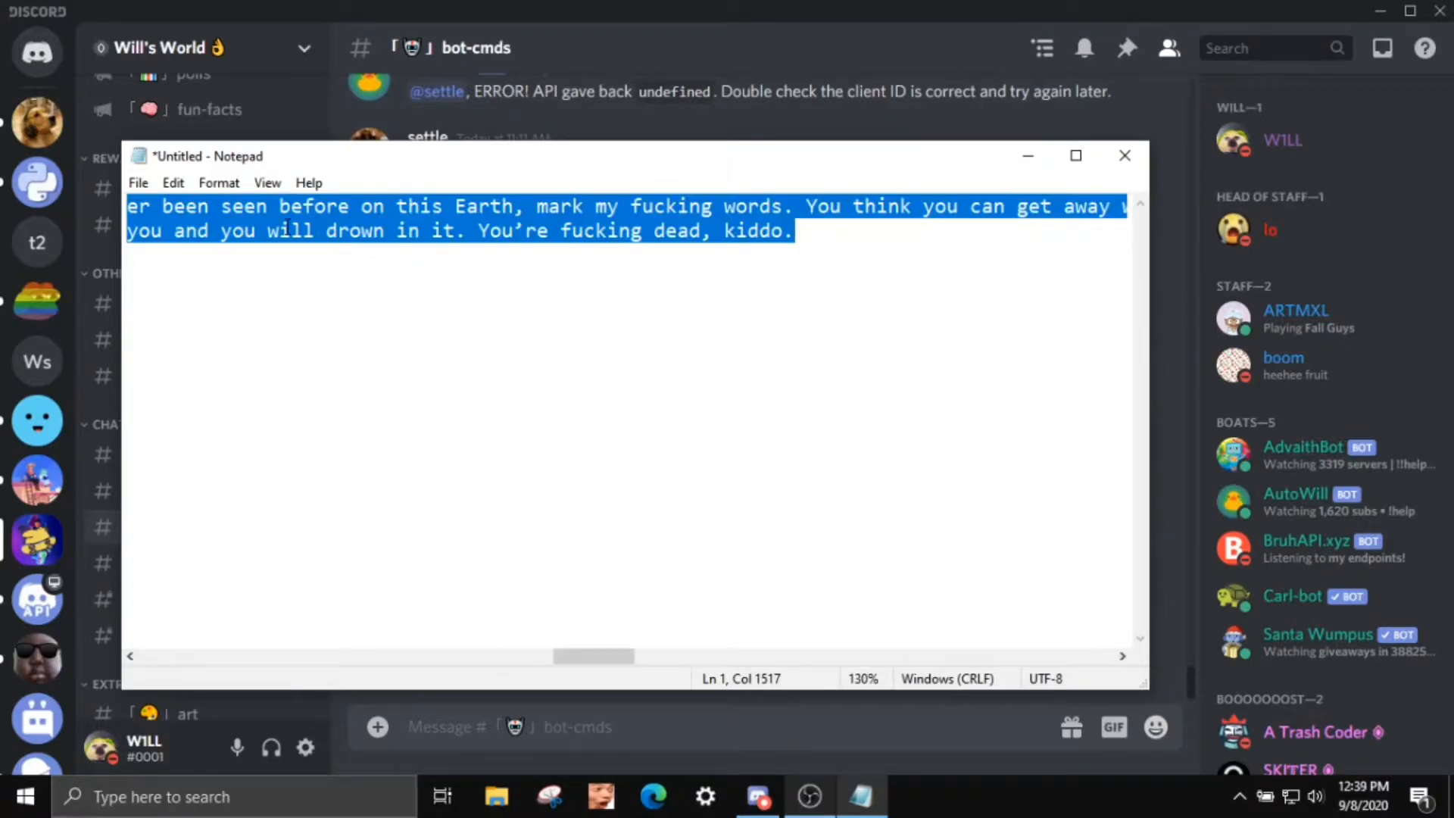
{"action": "mouse_move", "coordinate": [634, 768]}
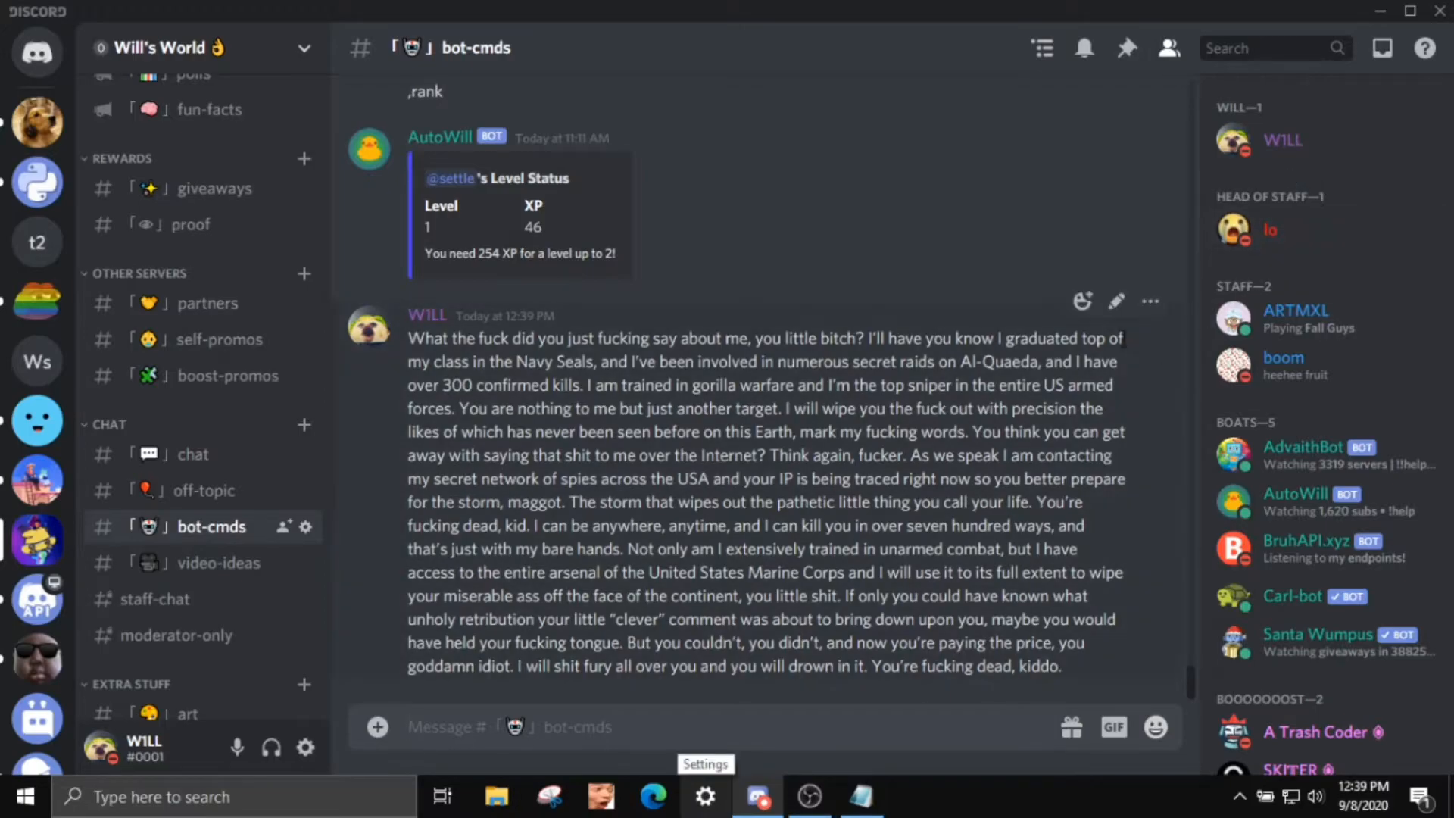
{"action": "mouse_move", "coordinate": [1015, 537]}
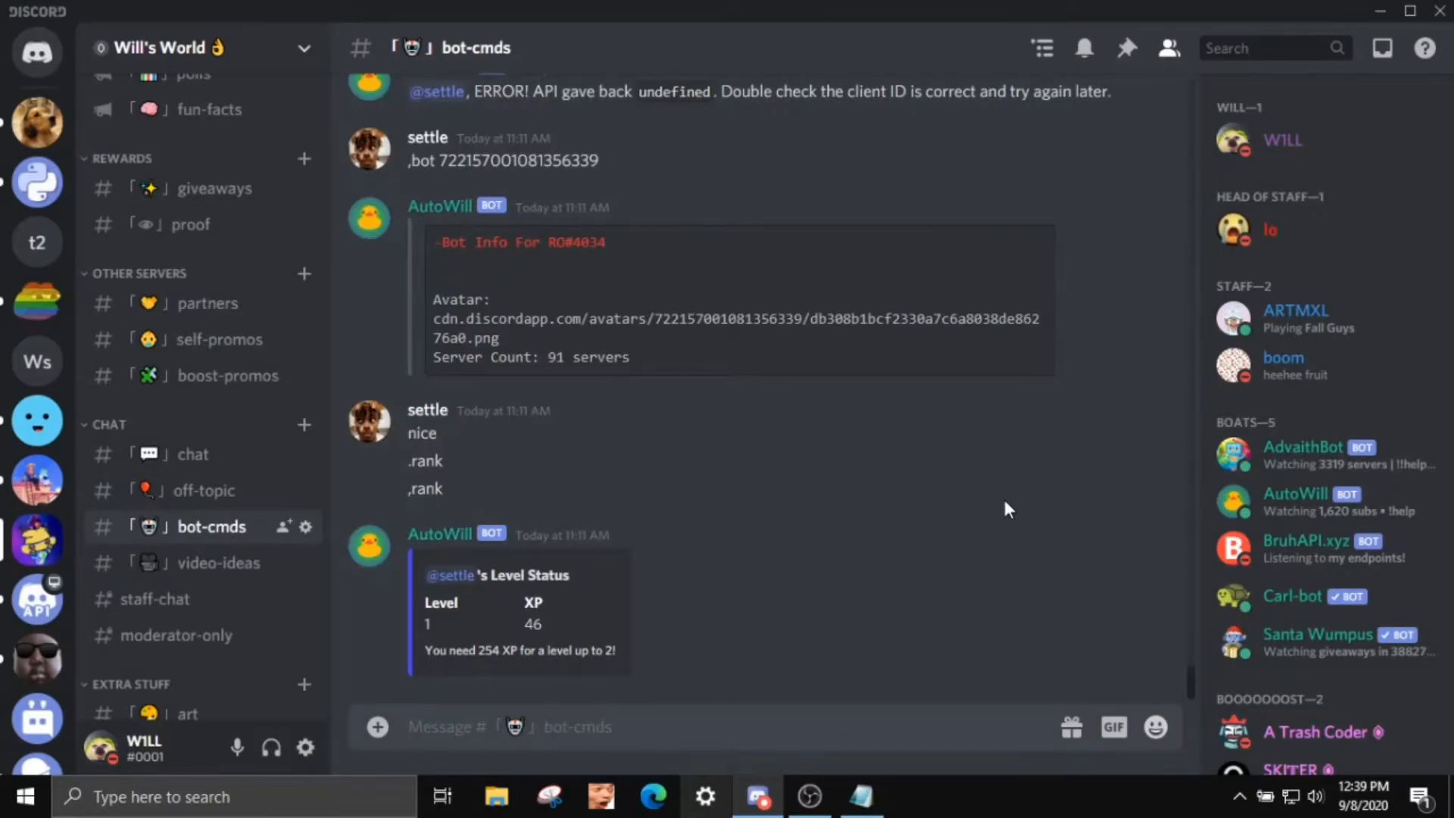
Return to Notepad and erase the selected message text, leaving the document empty
{"action": "left_click", "coordinate": [862, 796]}
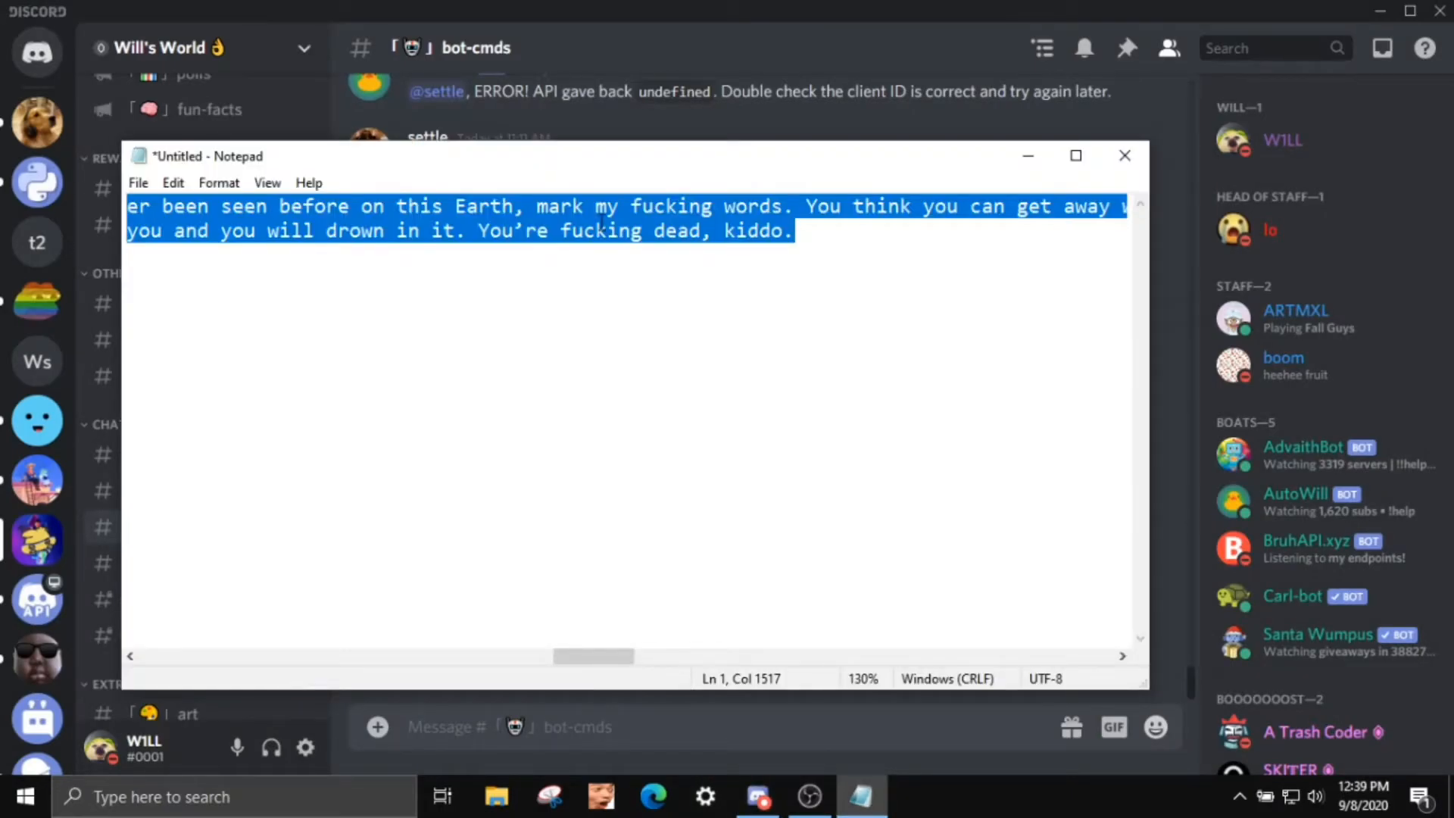
{"action": "key", "text": "Delete"}
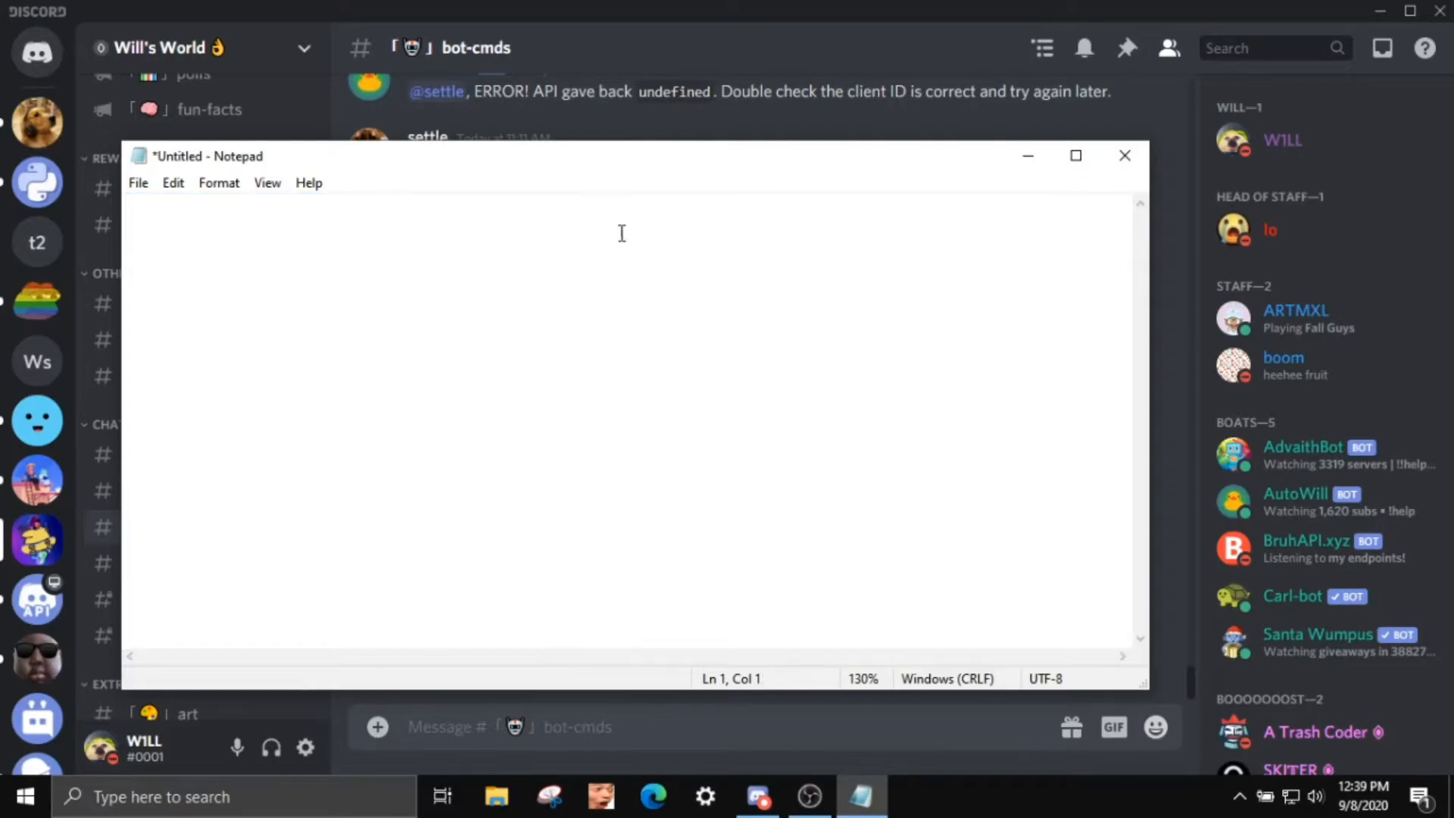